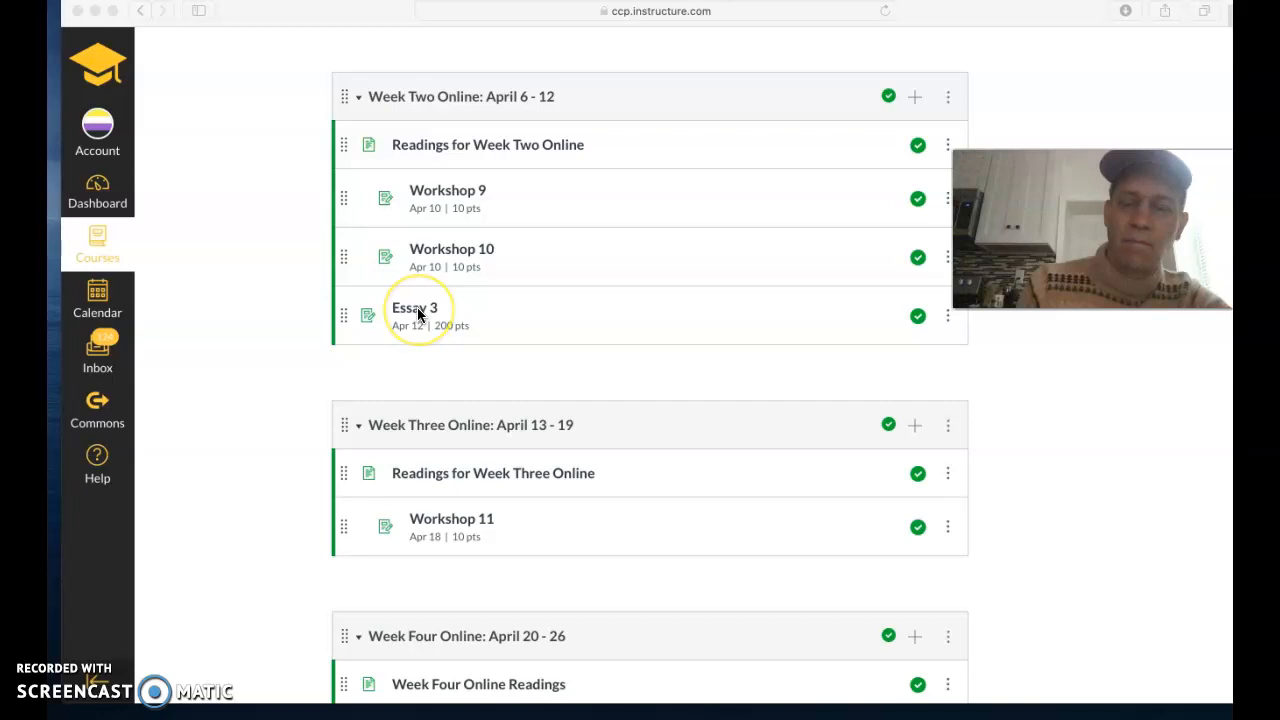
Step: Open the Workshop 9 body-paragraph assignment for Essay 3 from the Week Two module list
{"action": "left_click", "coordinate": [447, 190]}
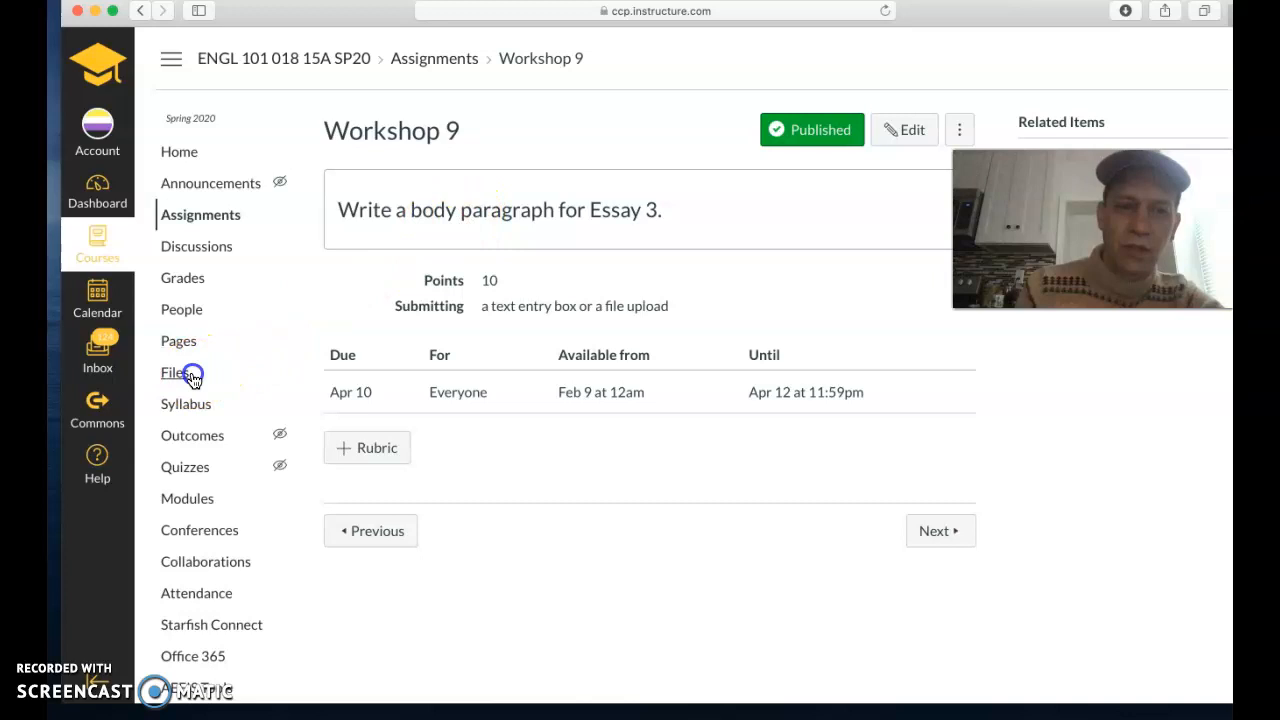
Step: Preview the '7. How to evaluate a Wikipedia article' PDF from the course Files
{"action": "left_click", "coordinate": [173, 372]}
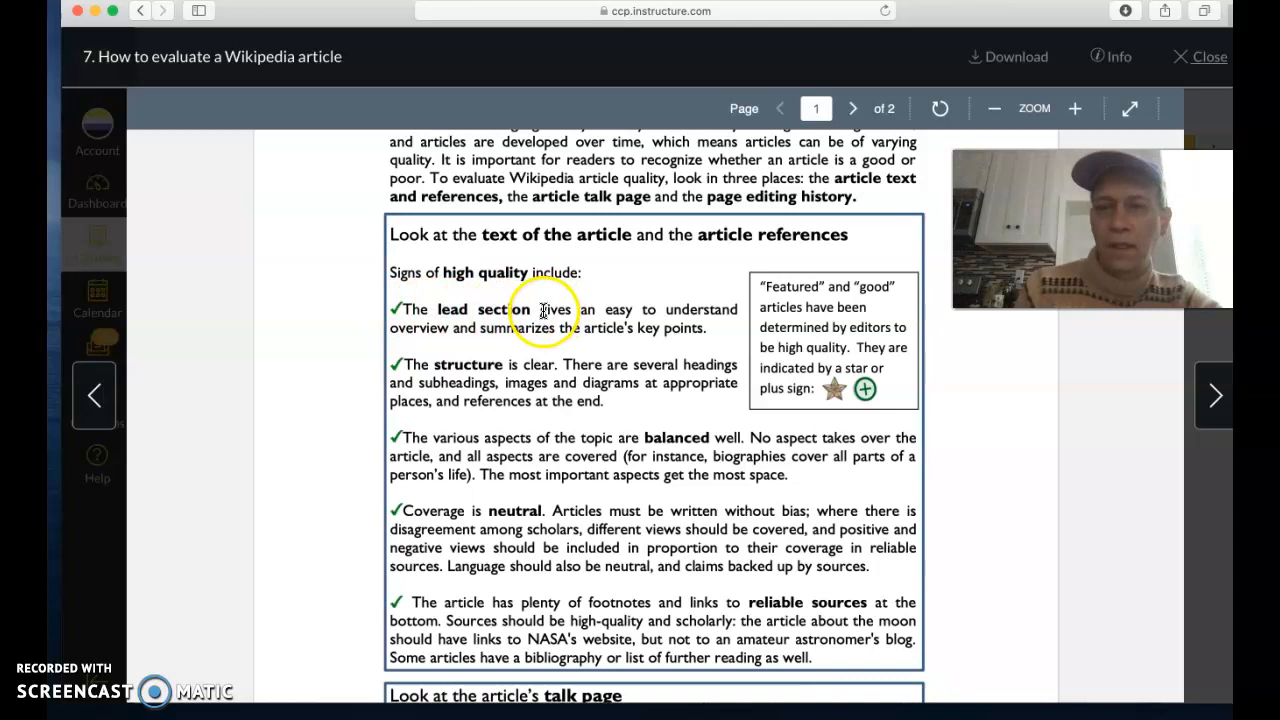
{"action": "mouse_move", "coordinate": [660, 325]}
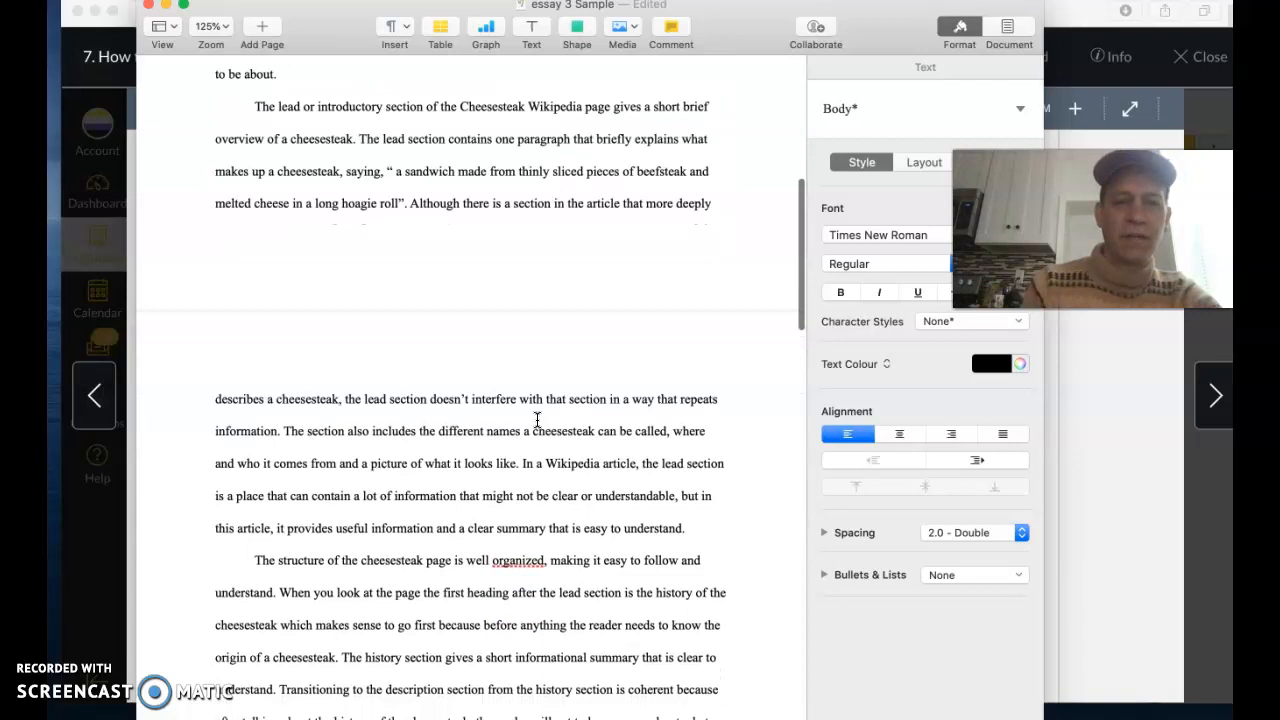
Step: Scroll to the Cheesesteak lead-section paragraph and select its opening sentence
{"action": "scroll", "scroll_direction": "down", "scroll_amount": 3}
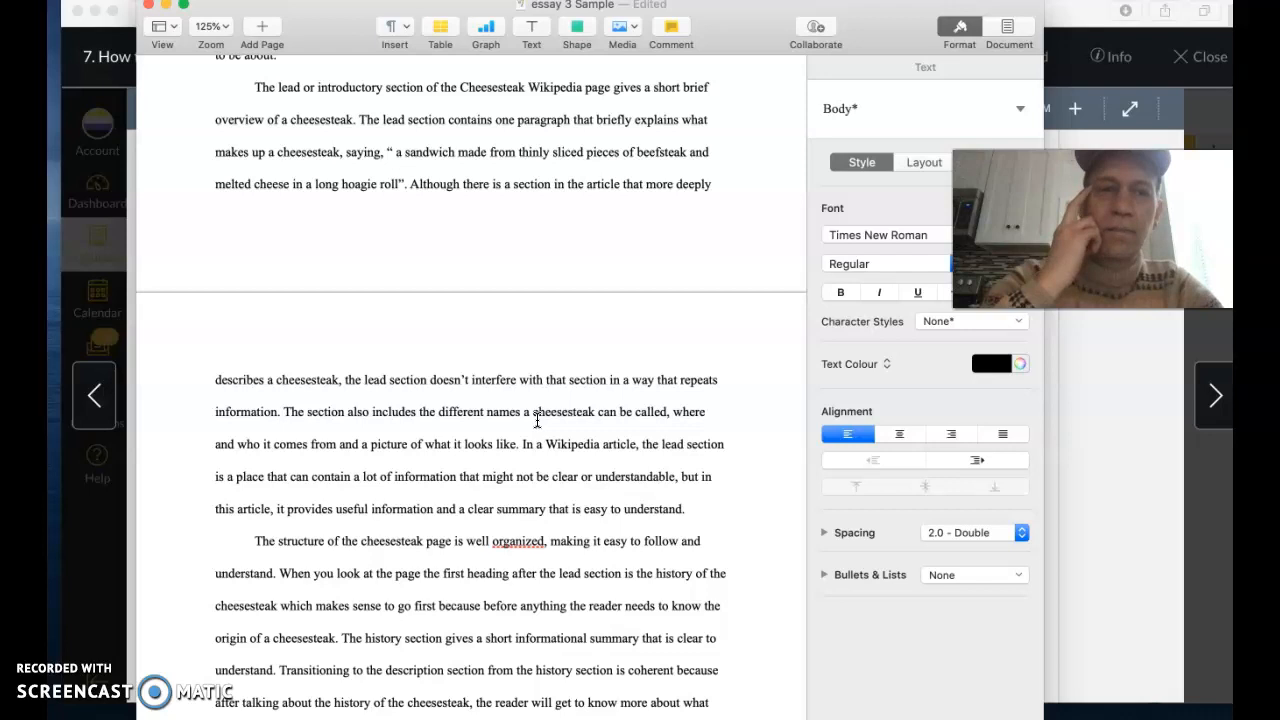
{"action": "left_click_drag", "start_coordinate": [256, 87], "coordinate": [352, 120]}
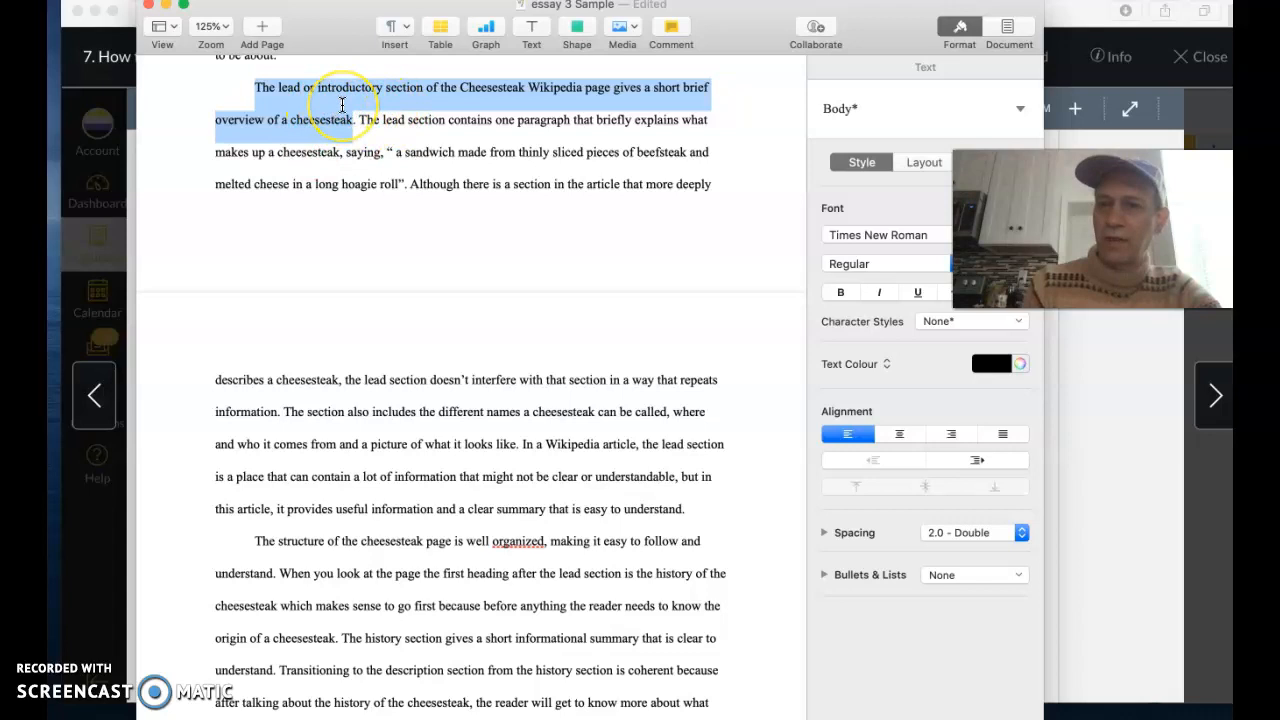
{"action": "mouse_move", "coordinate": [658, 503]}
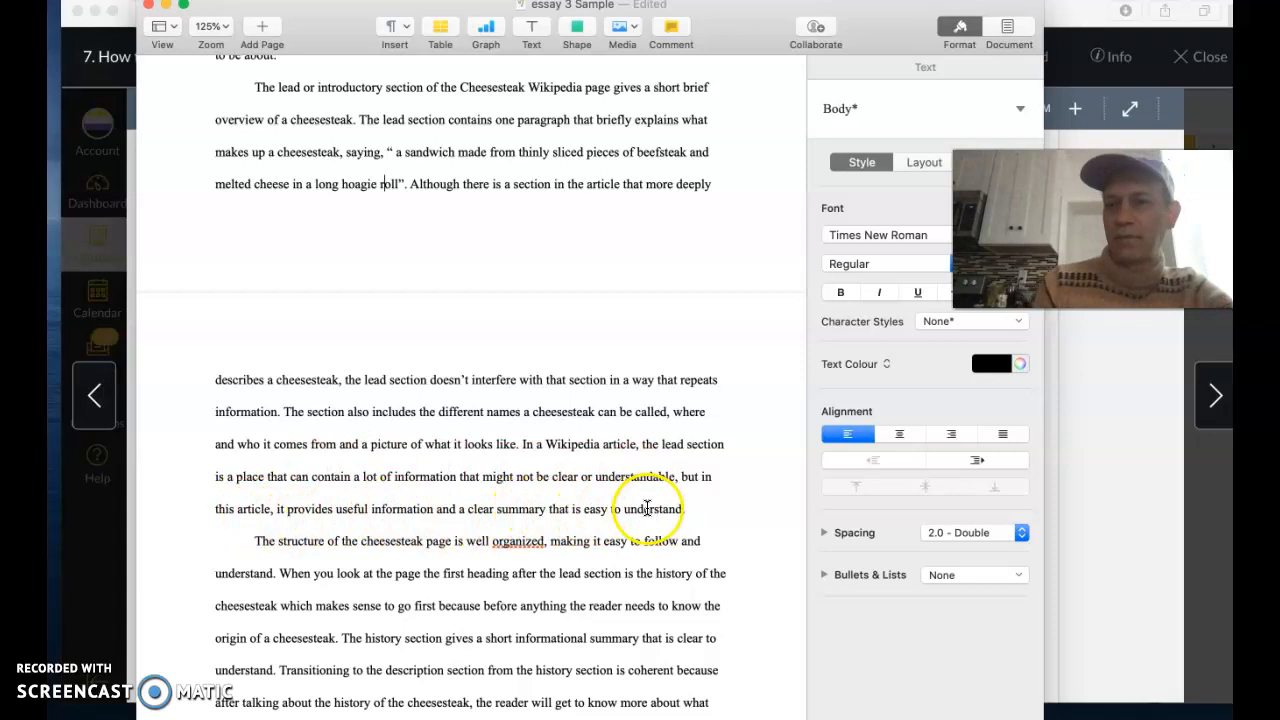
{"action": "left_click_drag", "start_coordinate": [256, 87], "coordinate": [355, 119]}
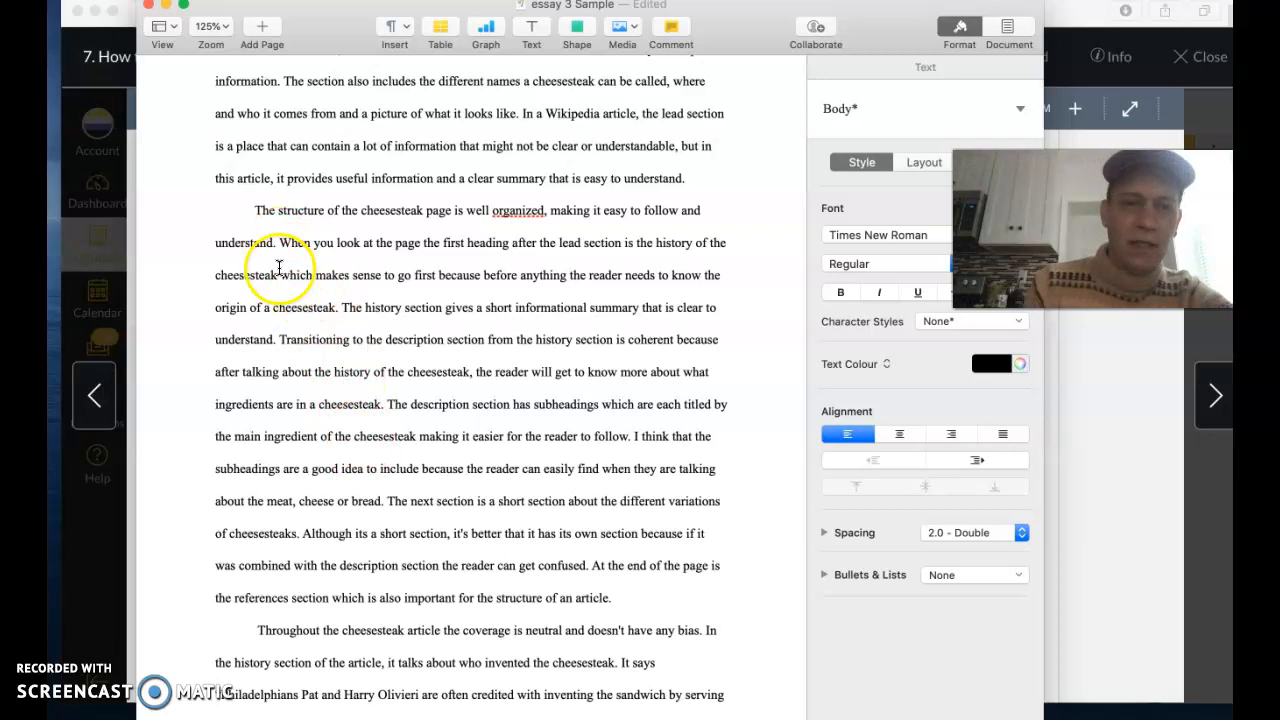
{"action": "mouse_move", "coordinate": [533, 235]}
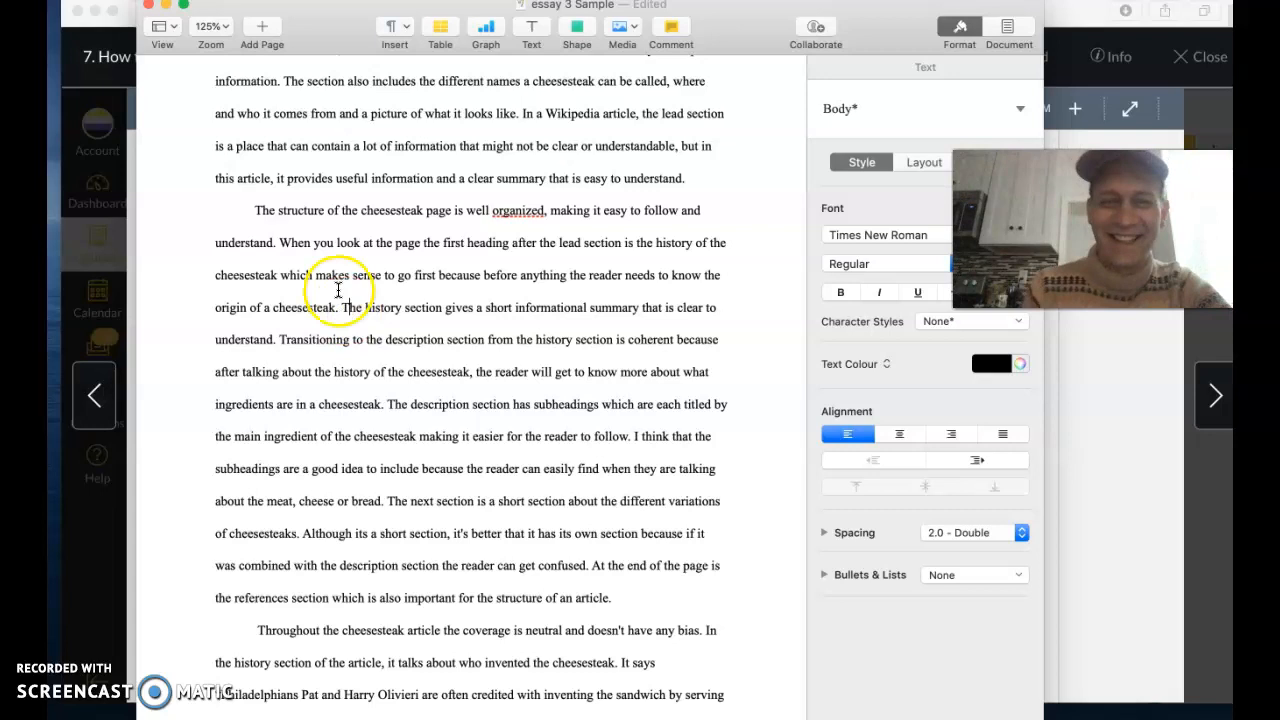
{"action": "left_click_drag", "start_coordinate": [278, 242], "coordinate": [418, 275]}
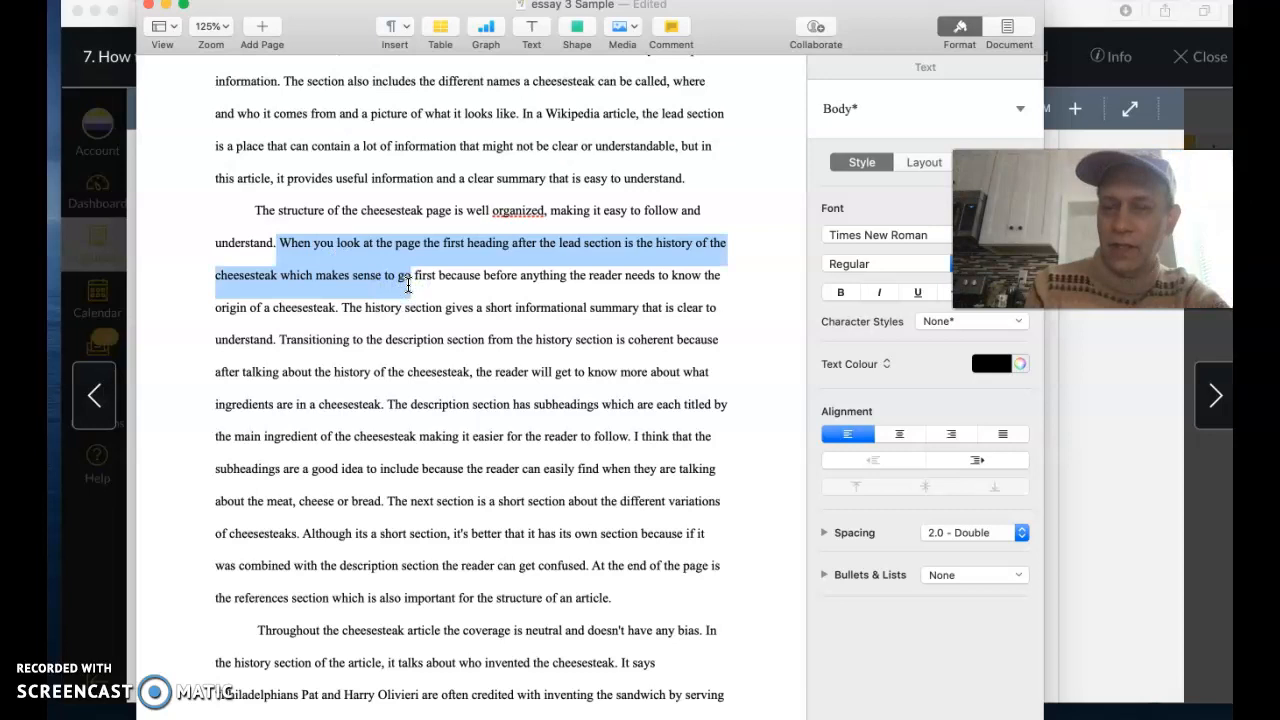
{"action": "left_click", "coordinate": [340, 305]}
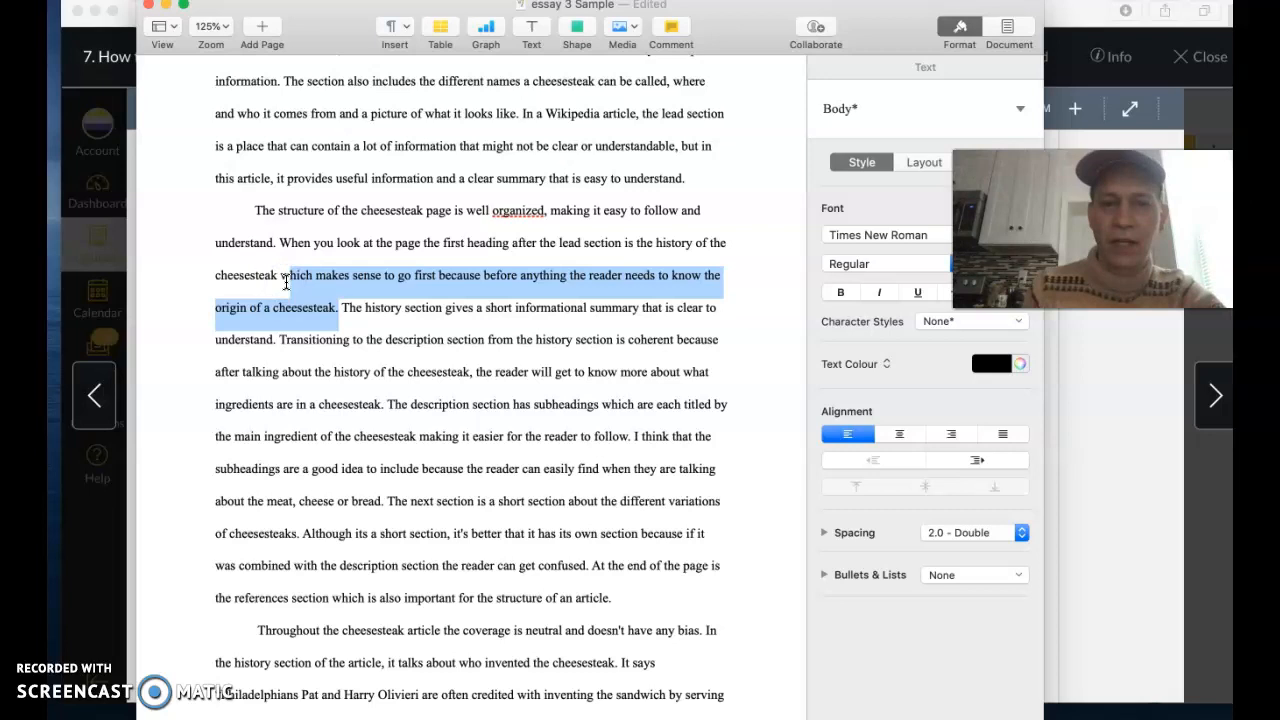
{"action": "left_click", "coordinate": [282, 237]}
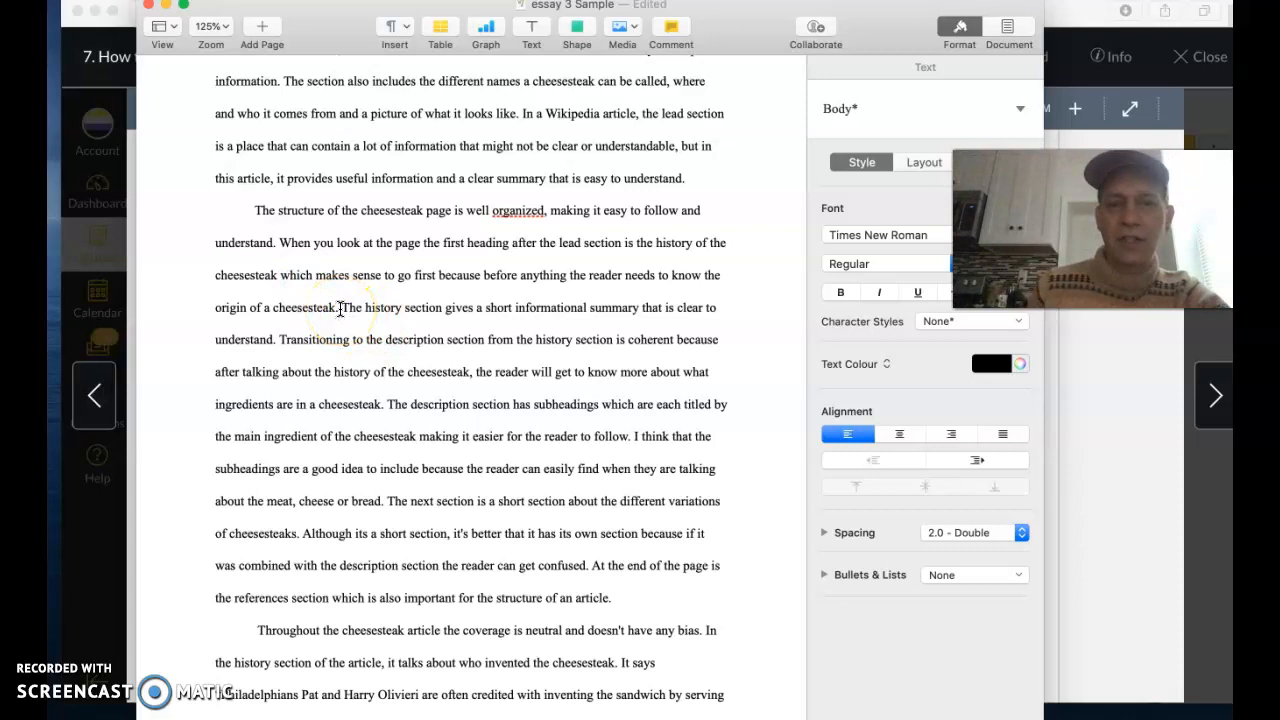
Step: Place the cursor at 'history' in the structure paragraph to capitalize the section names
{"action": "left_click", "coordinate": [317, 275]}
{"action": "type", "text": "D"}
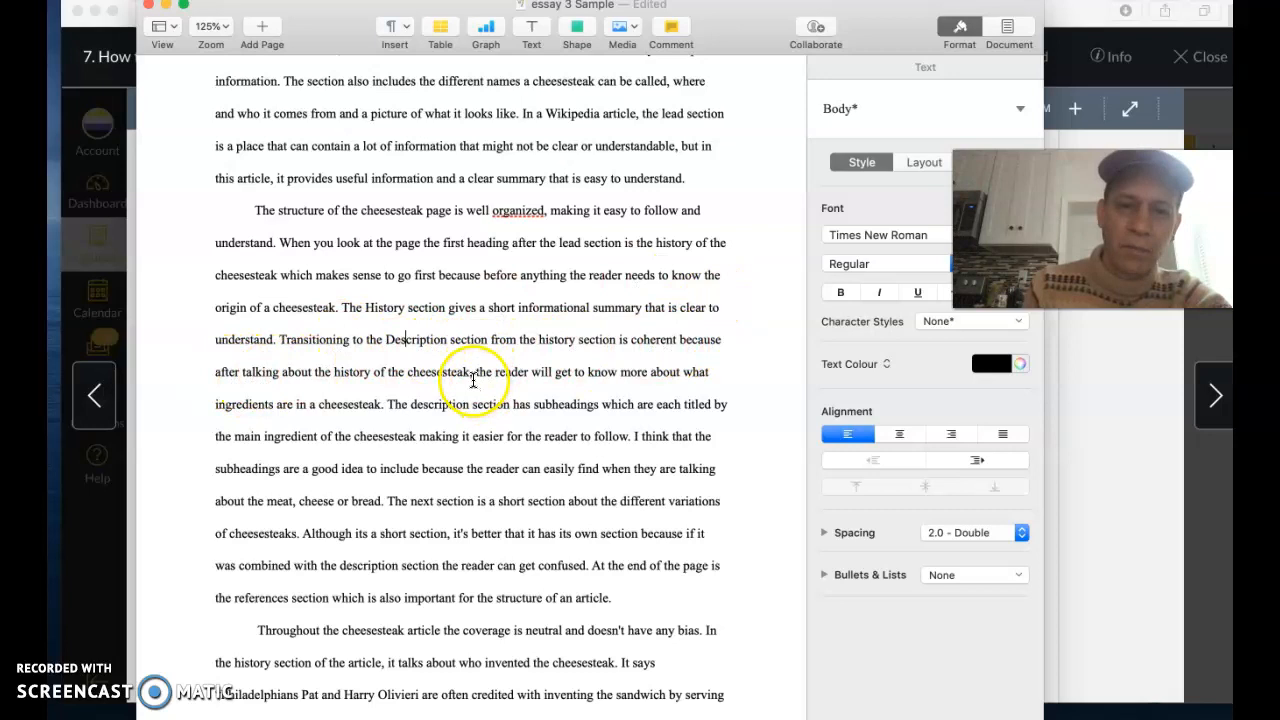
{"action": "scroll", "scroll_direction": "down", "scroll_amount": 3}
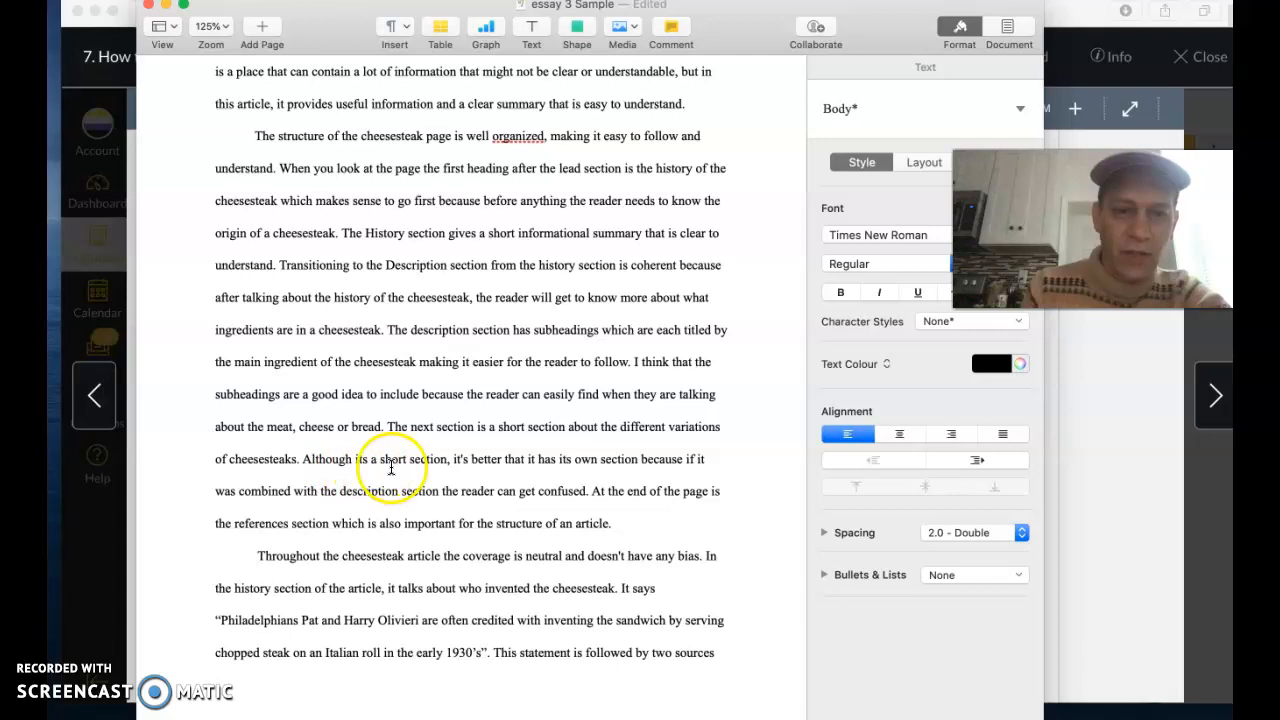
{"action": "mouse_move", "coordinate": [302, 492]}
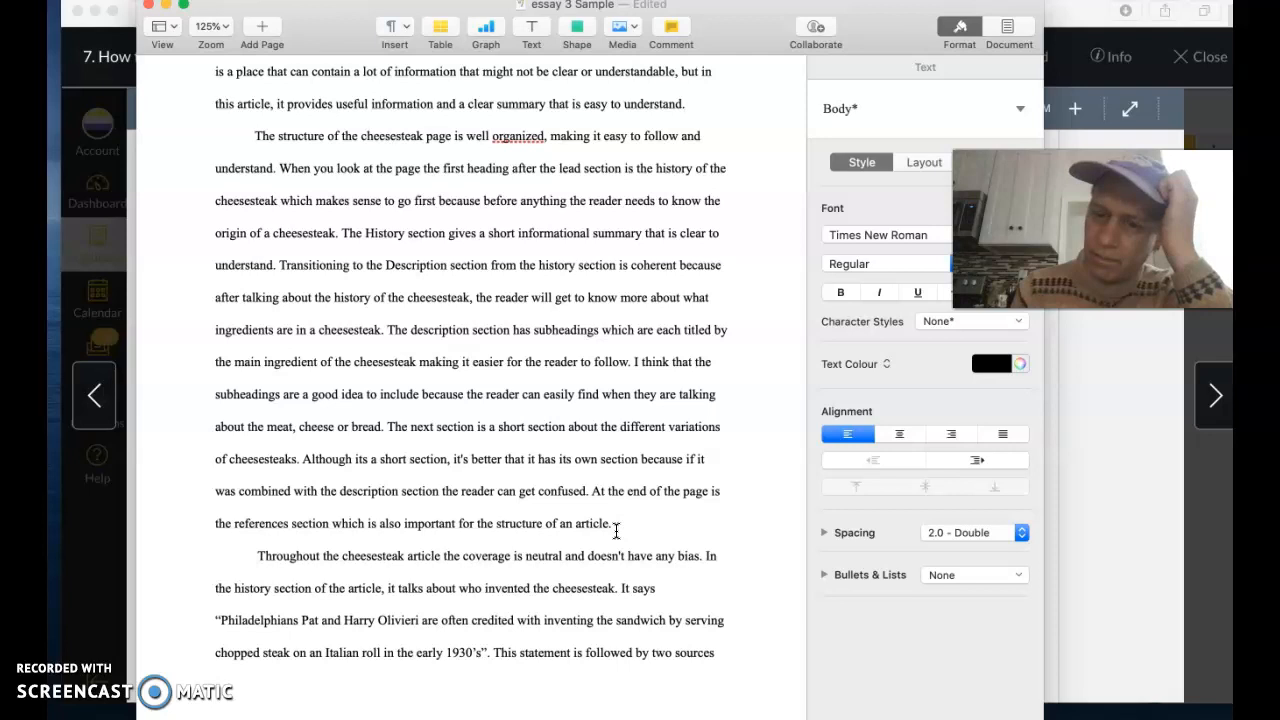
{"action": "left_click_drag", "start_coordinate": [257, 135], "coordinate": [637, 497]}
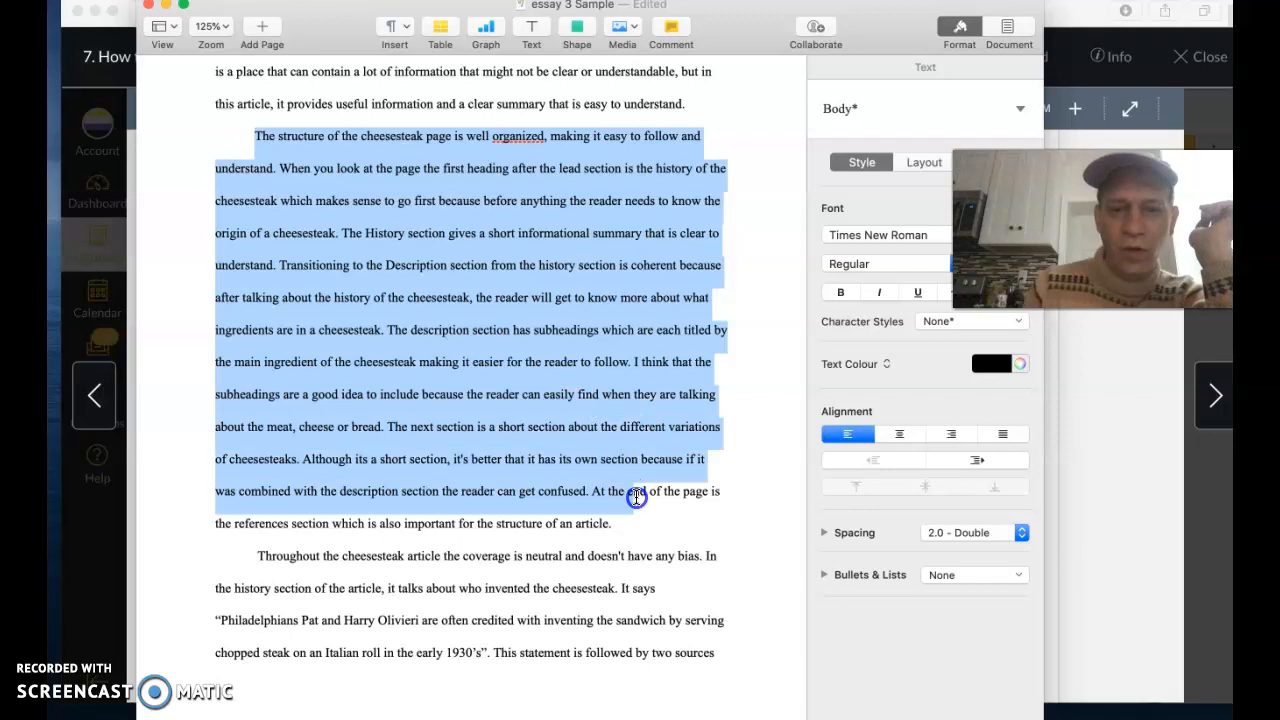
{"action": "scroll", "scroll_direction": "down", "scroll_amount": 3}
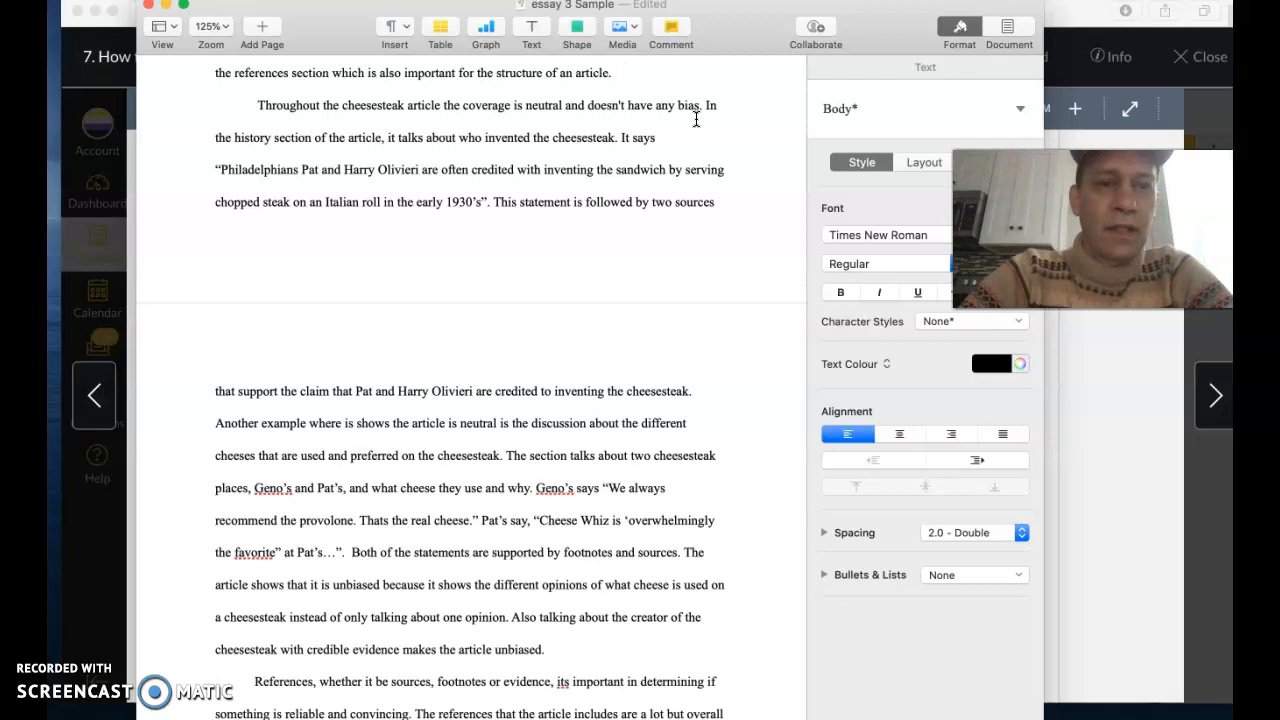
{"action": "left_click", "coordinate": [624, 72]}
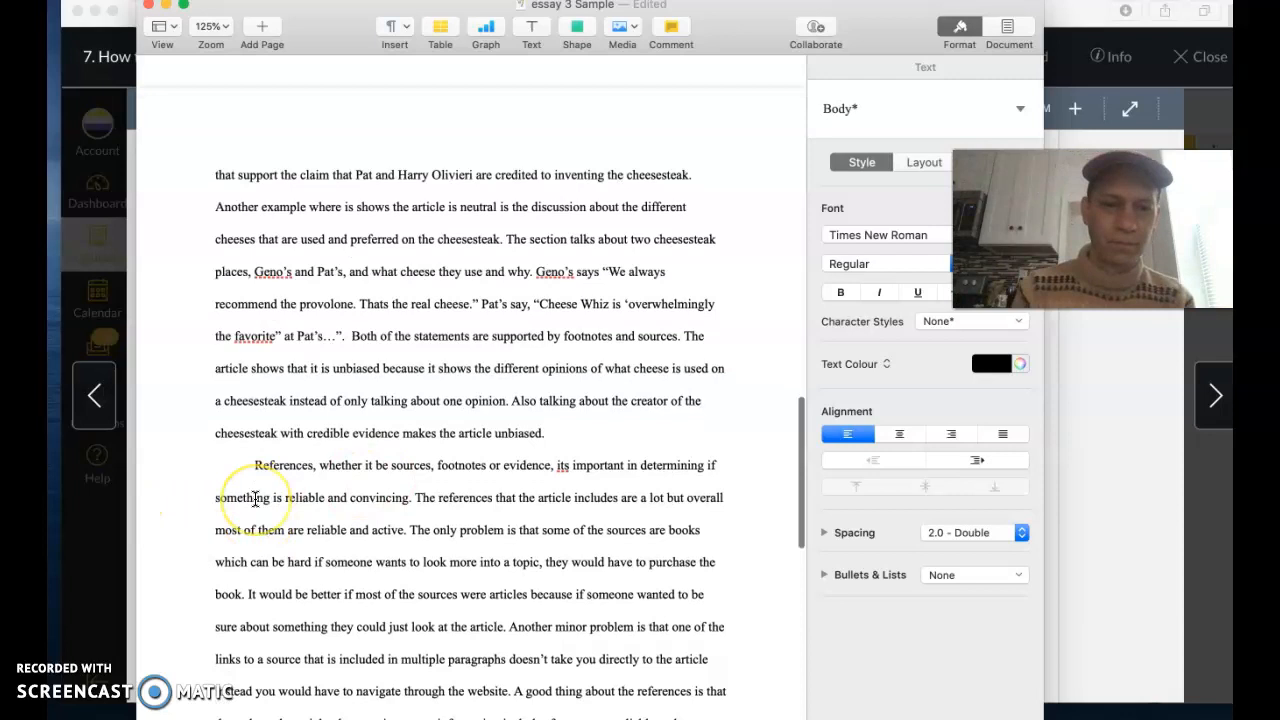
{"action": "scroll", "scroll_direction": "down", "scroll_amount": 3}
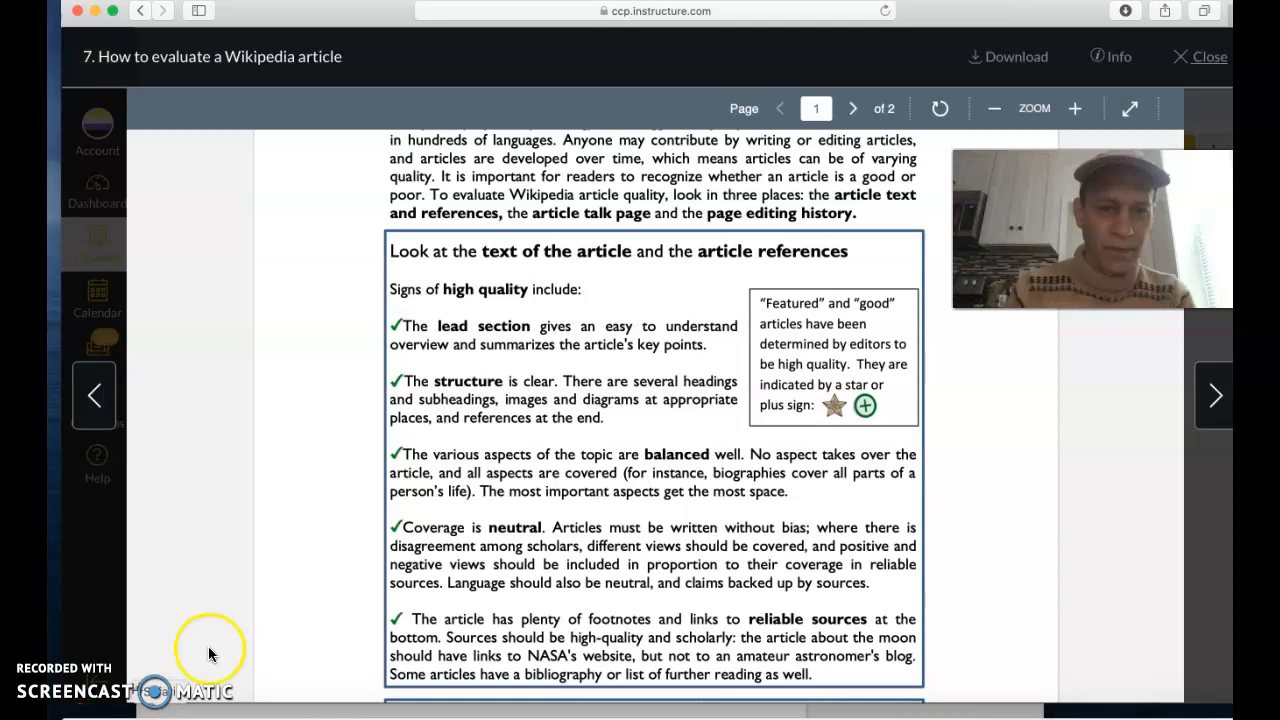
{"action": "mouse_move", "coordinate": [371, 447]}
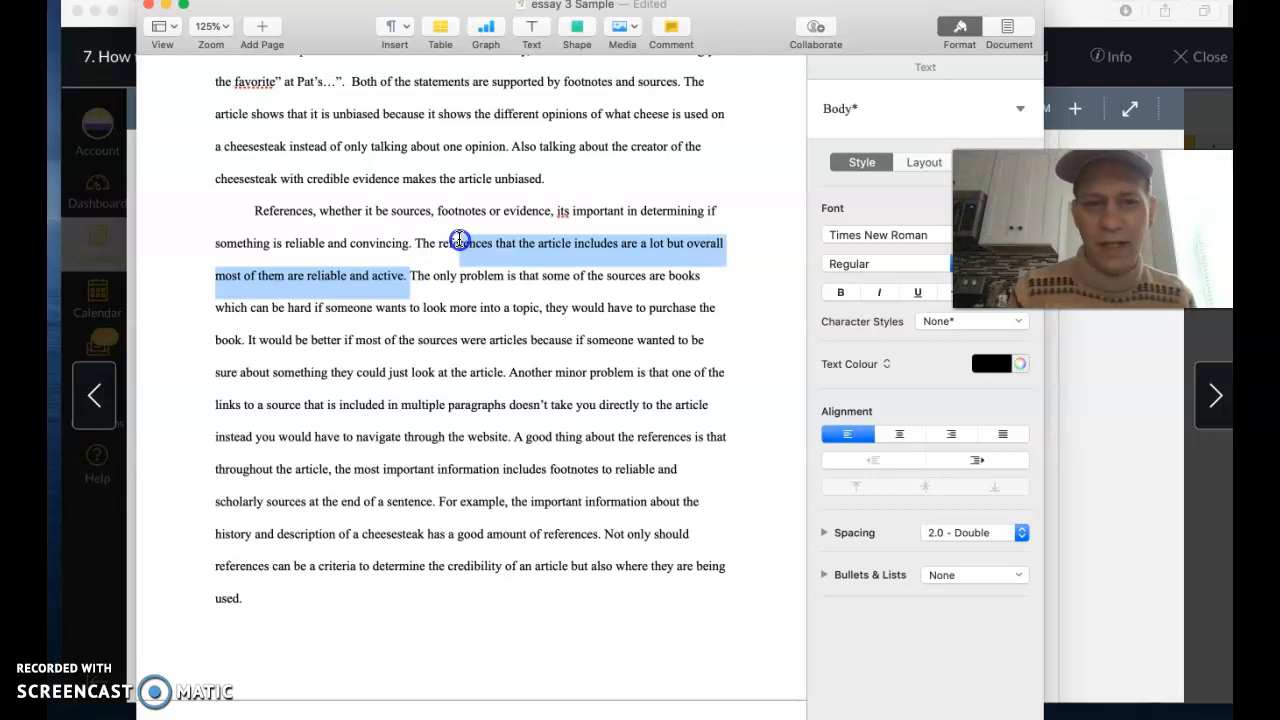
Step: Select the 'are a lot but overall most of them' wording in the references sentence
{"action": "left_click", "coordinate": [308, 267]}
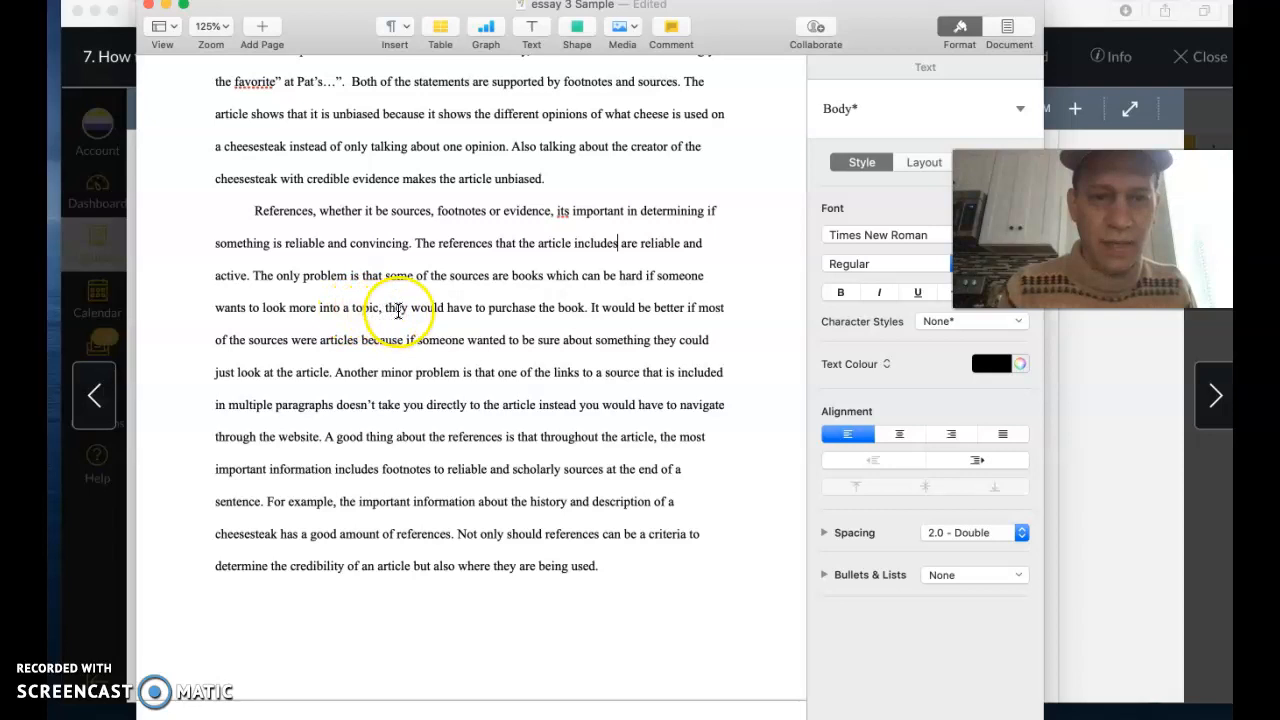
{"action": "scroll", "scroll_direction": "down", "scroll_amount": 3}
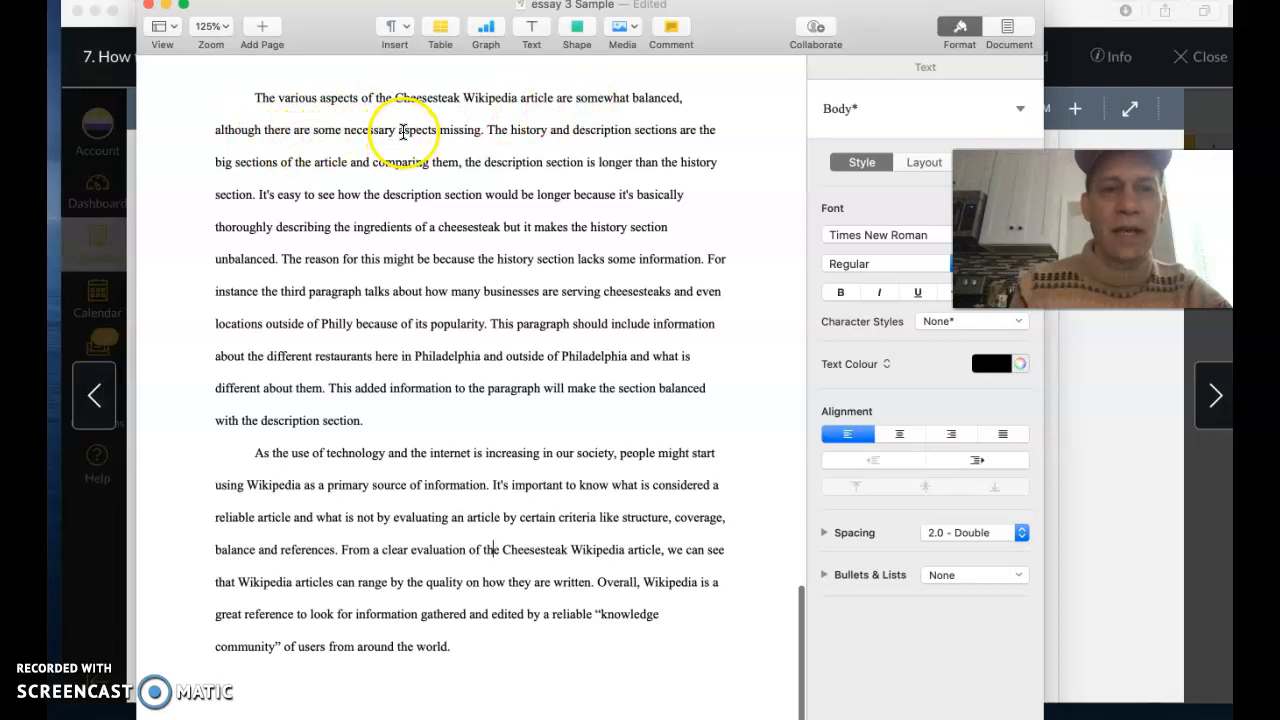
{"action": "mouse_move", "coordinate": [357, 166]}
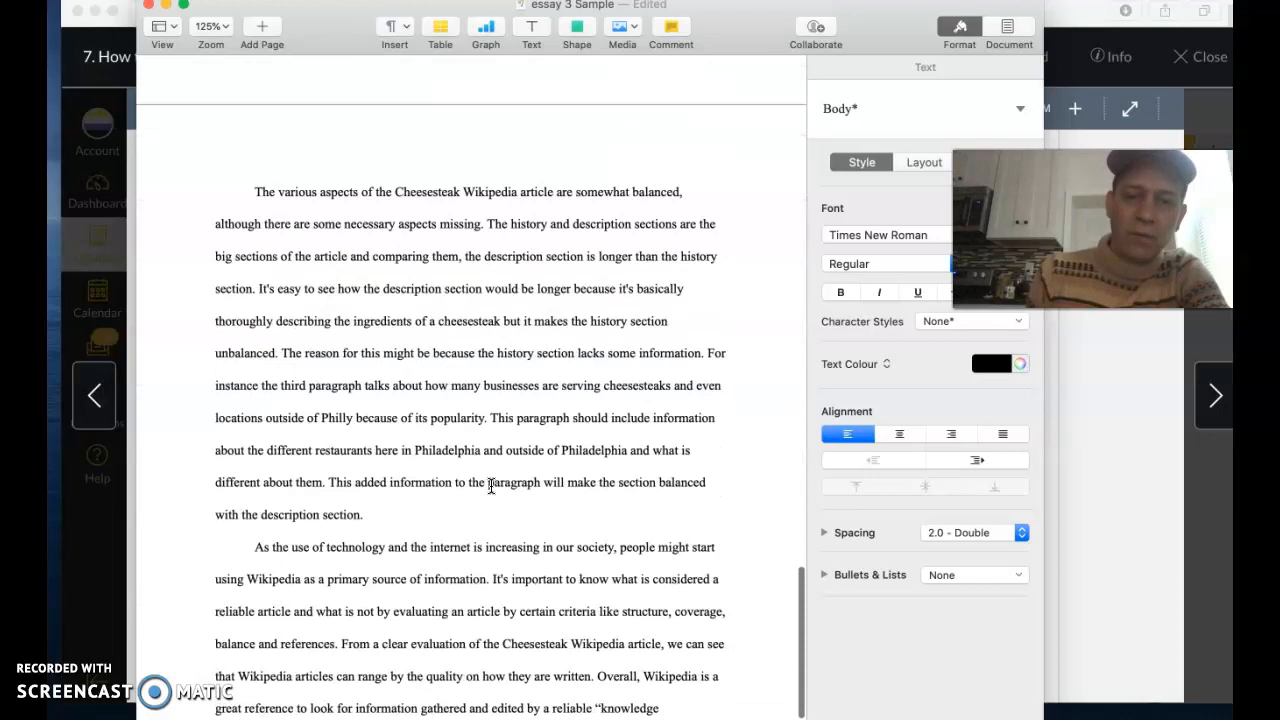
{"action": "scroll", "scroll_direction": "down", "scroll_amount": 3}
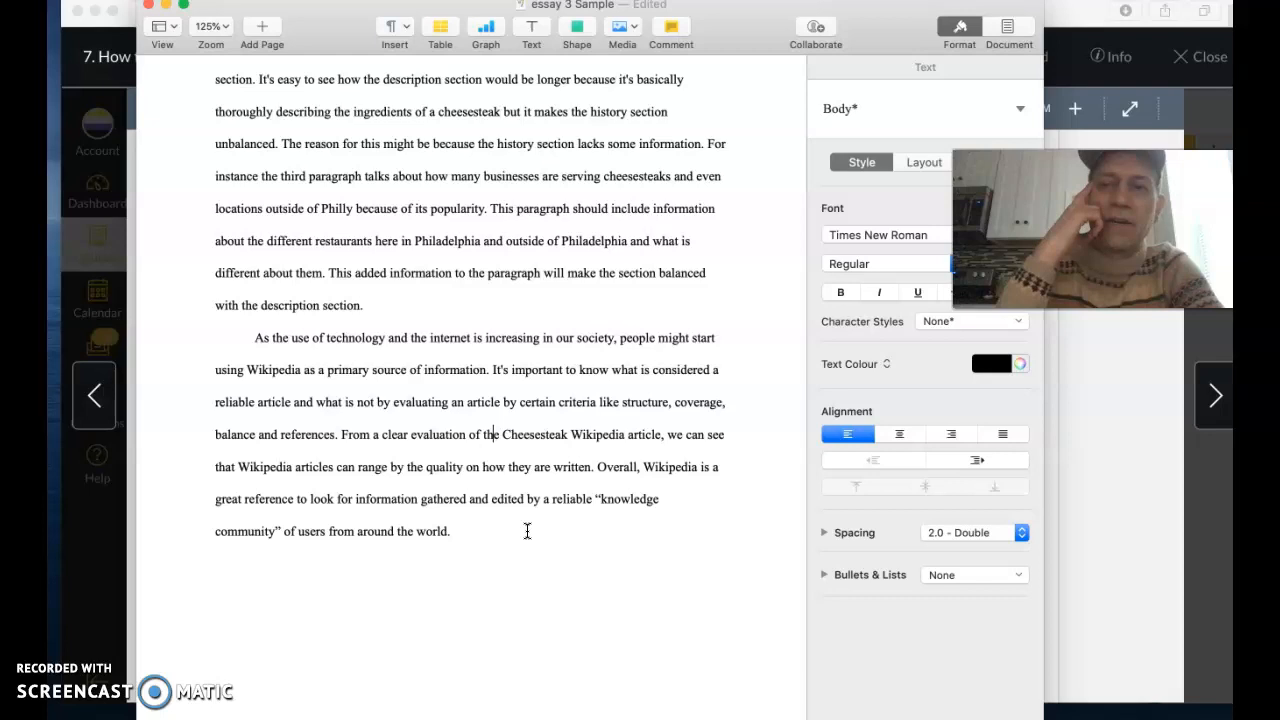